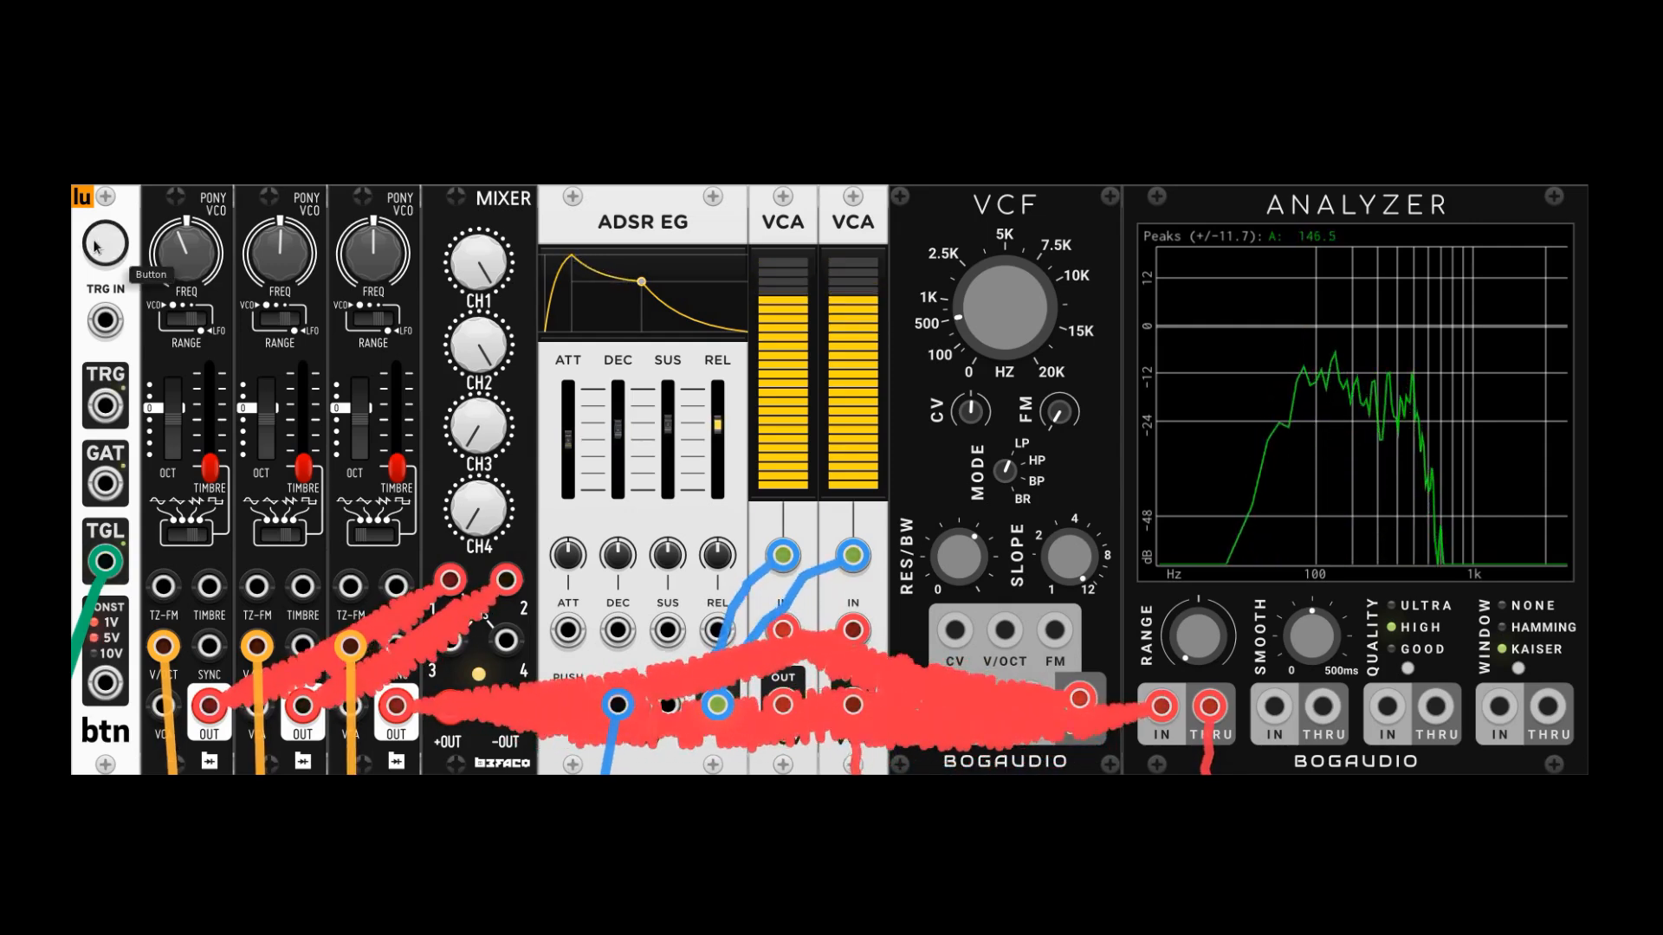
Start a new empty patch from the File menu, discarding the demo rack.
click(100, 250)
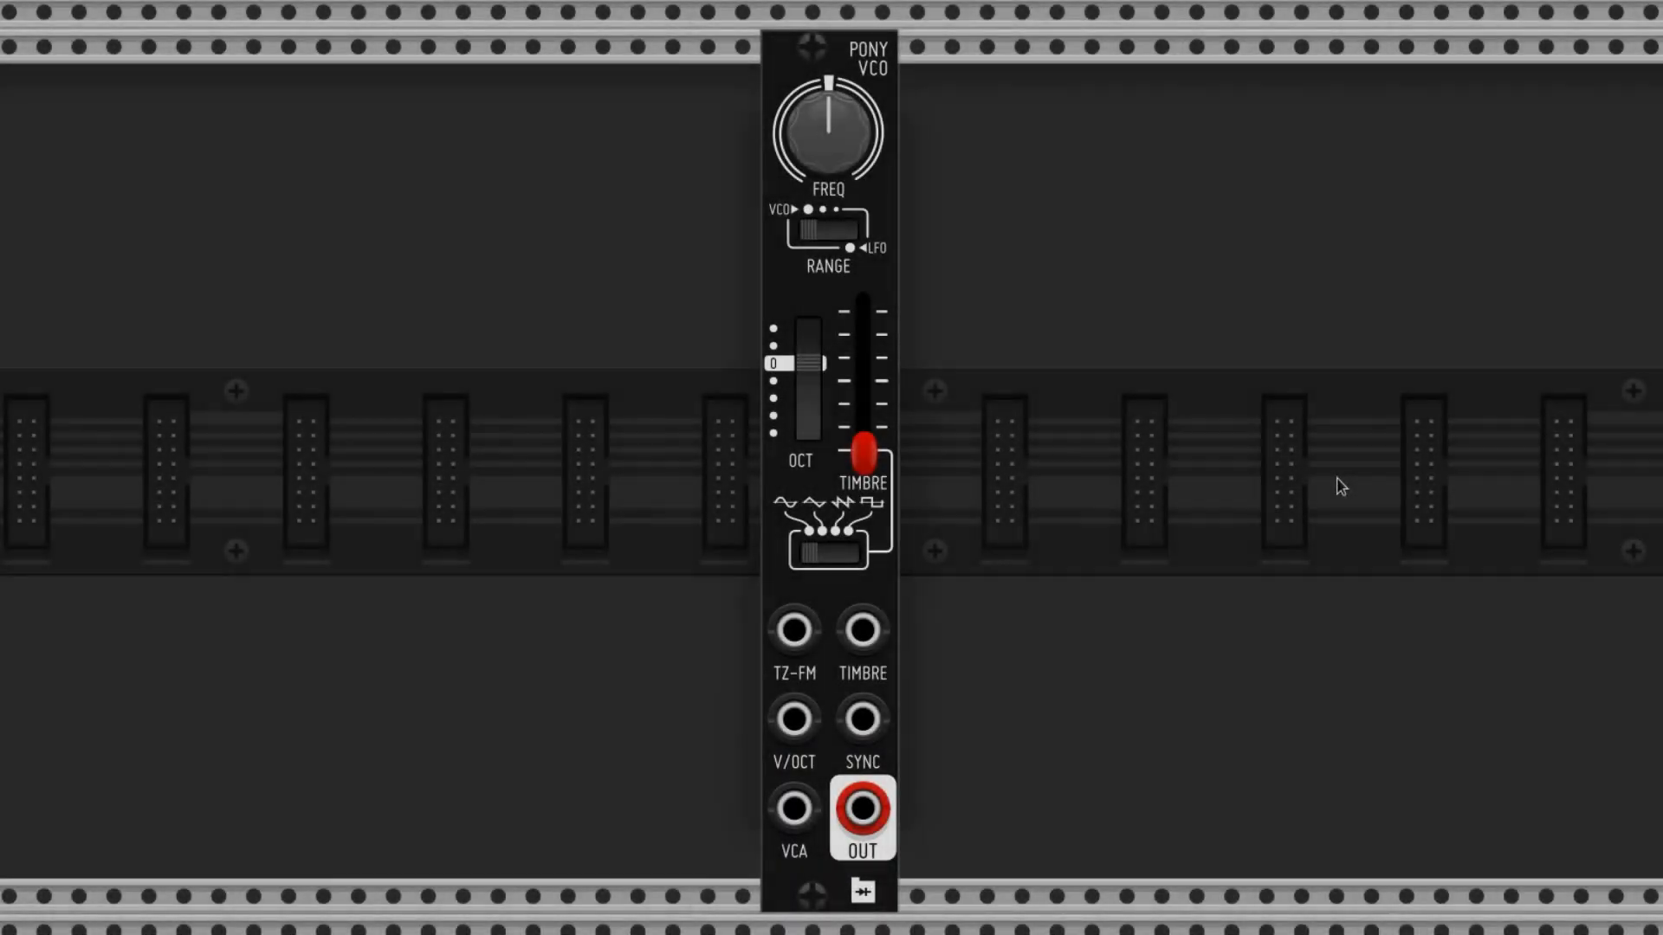
mouse_move(890, 90)
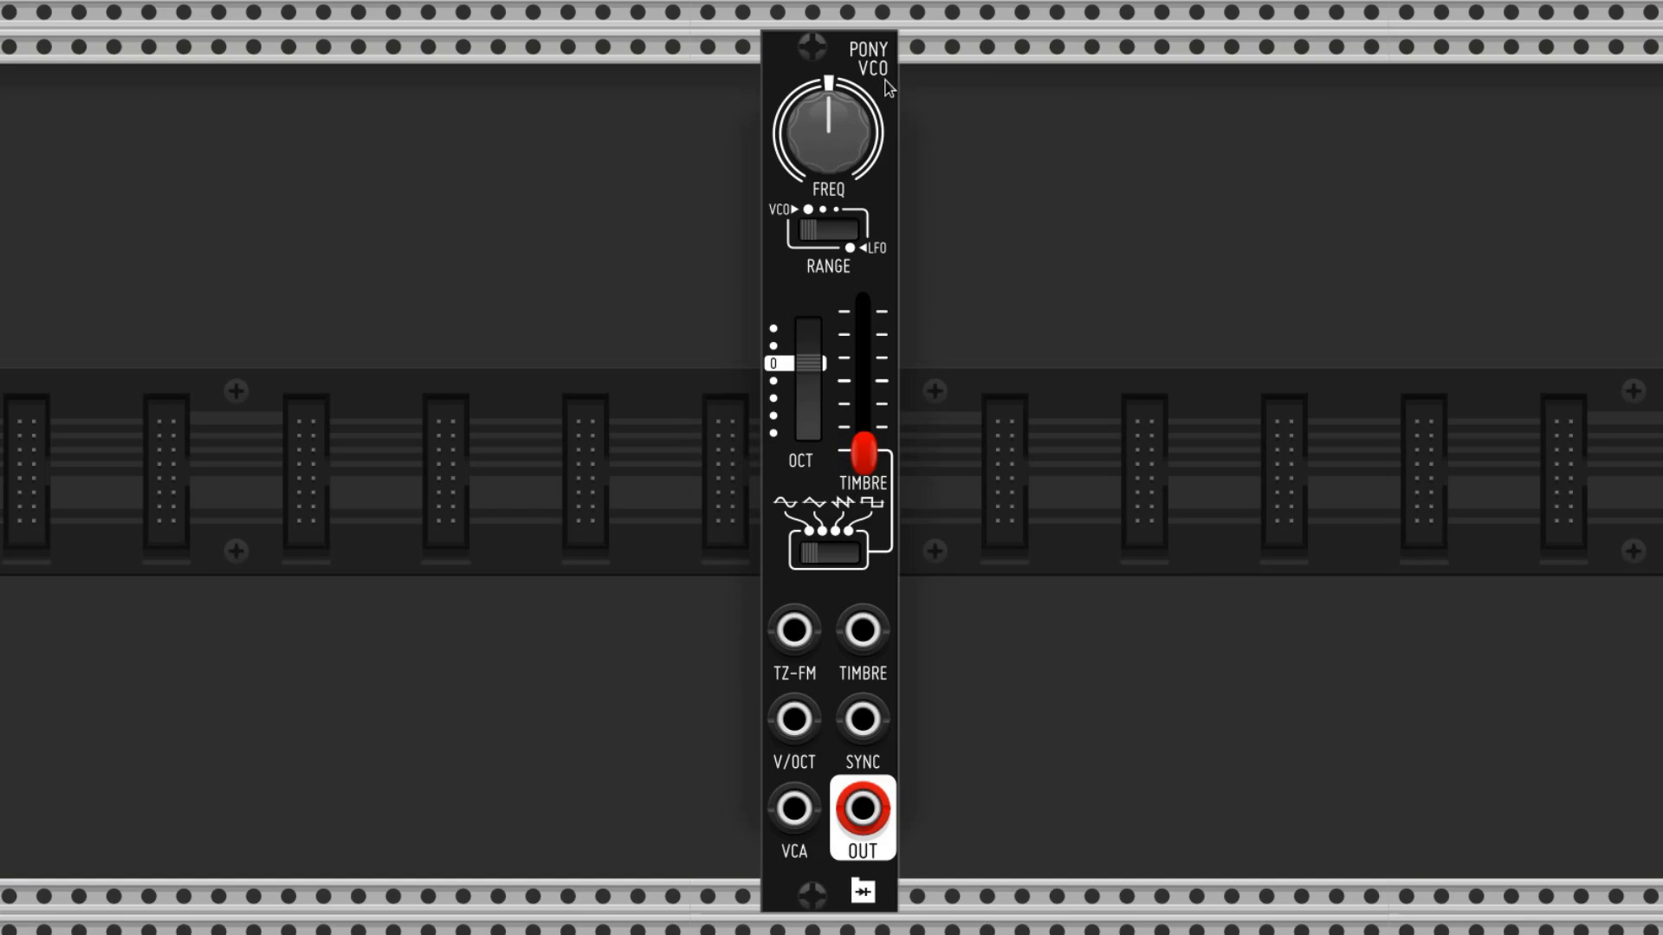
mouse_move(1167, 167)
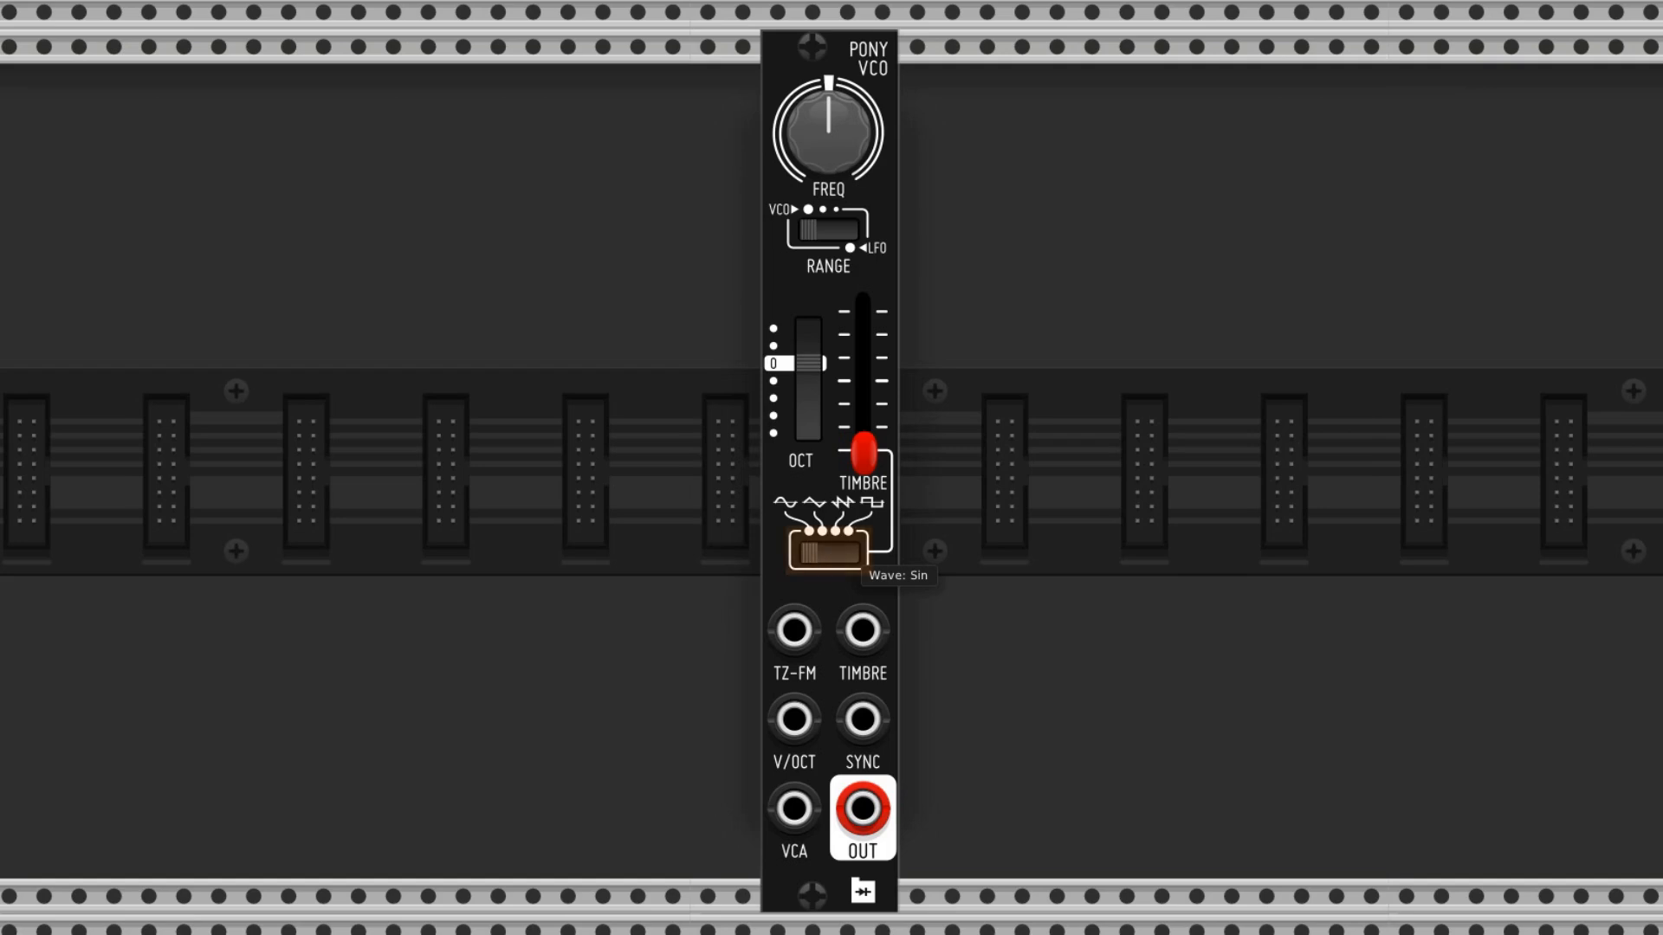
click(838, 560)
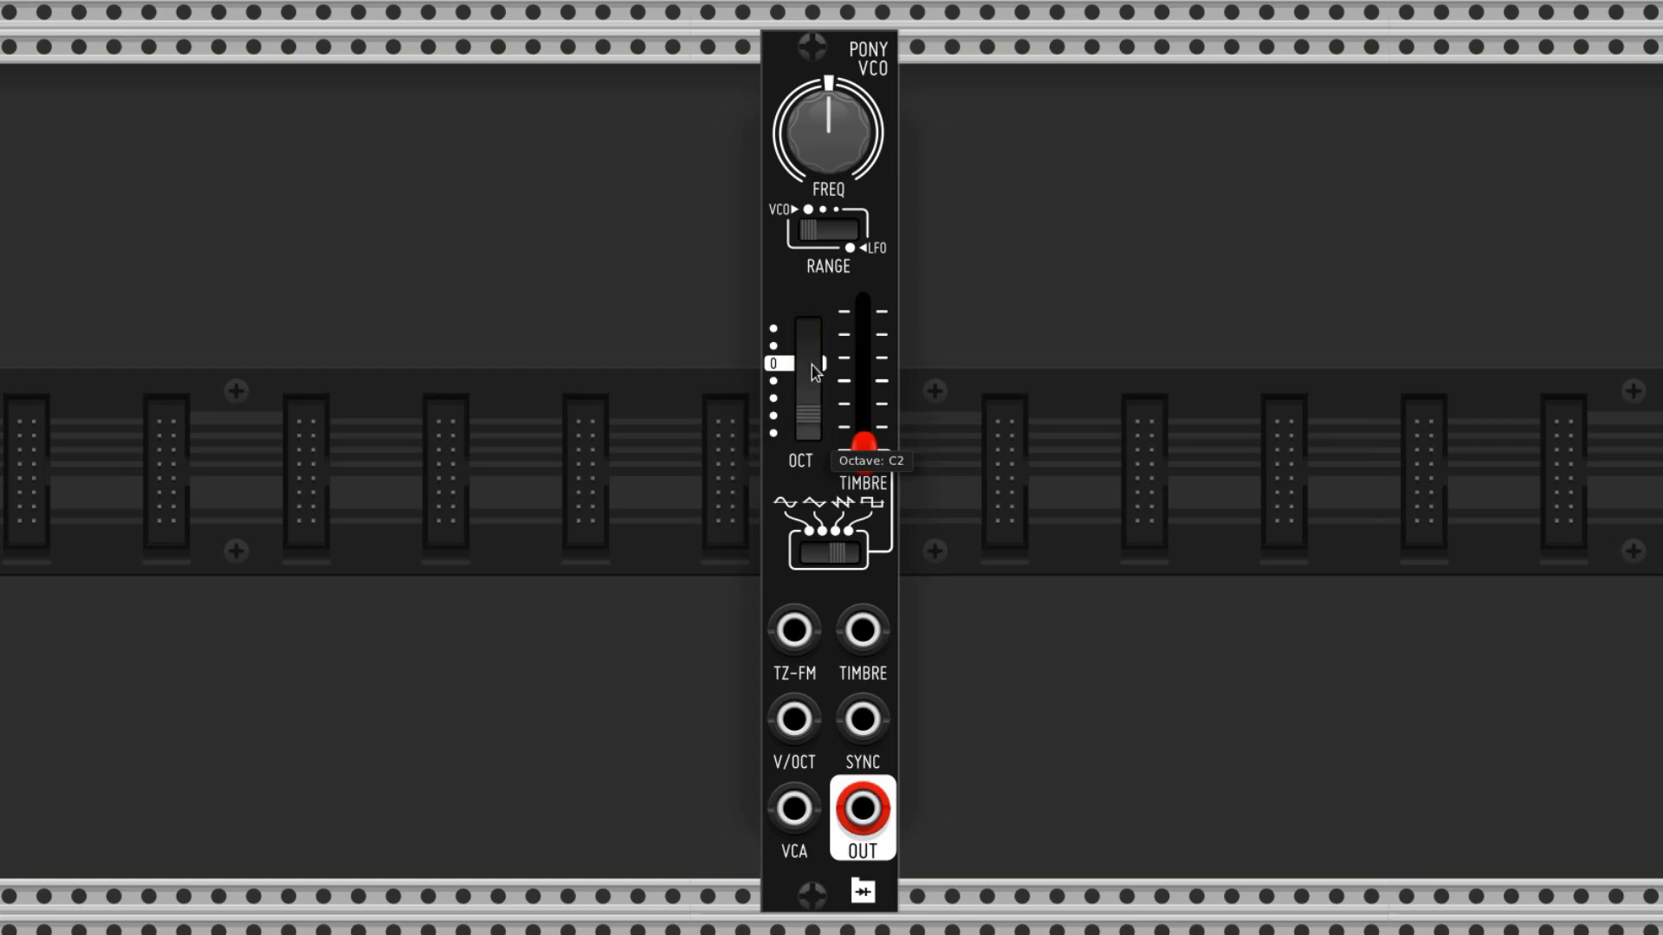
key(ctrl+d)
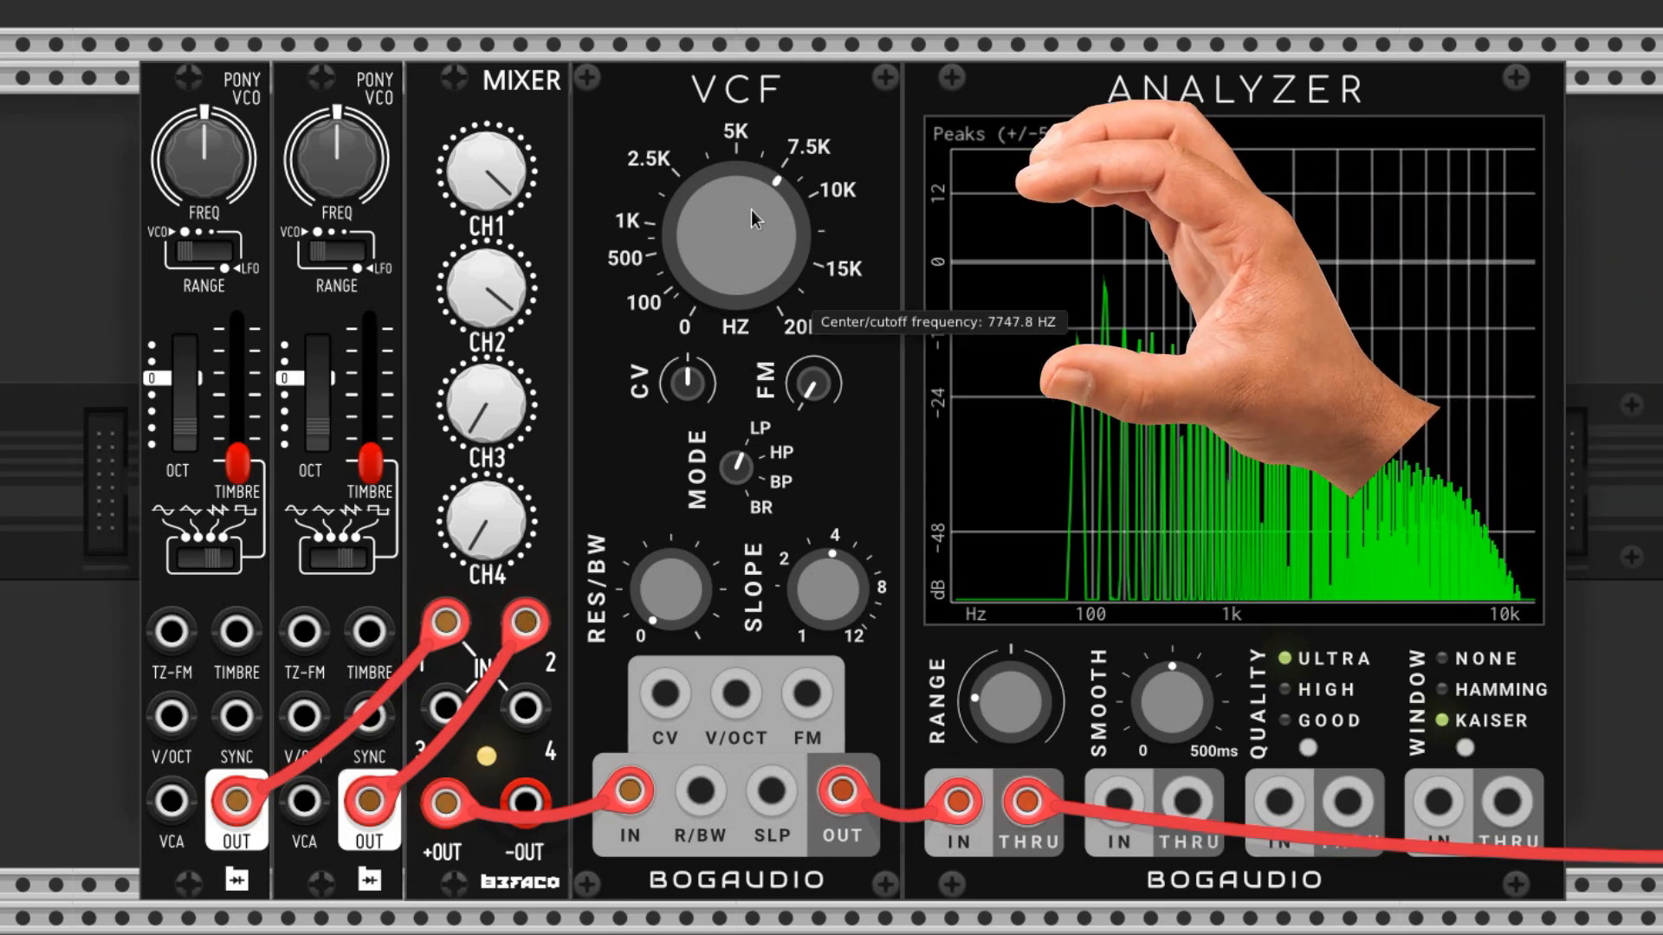
Sweep the VCF cutoff down from about 7.7 kHz to roughly 590 Hz.
drag(743, 224, 720, 245)
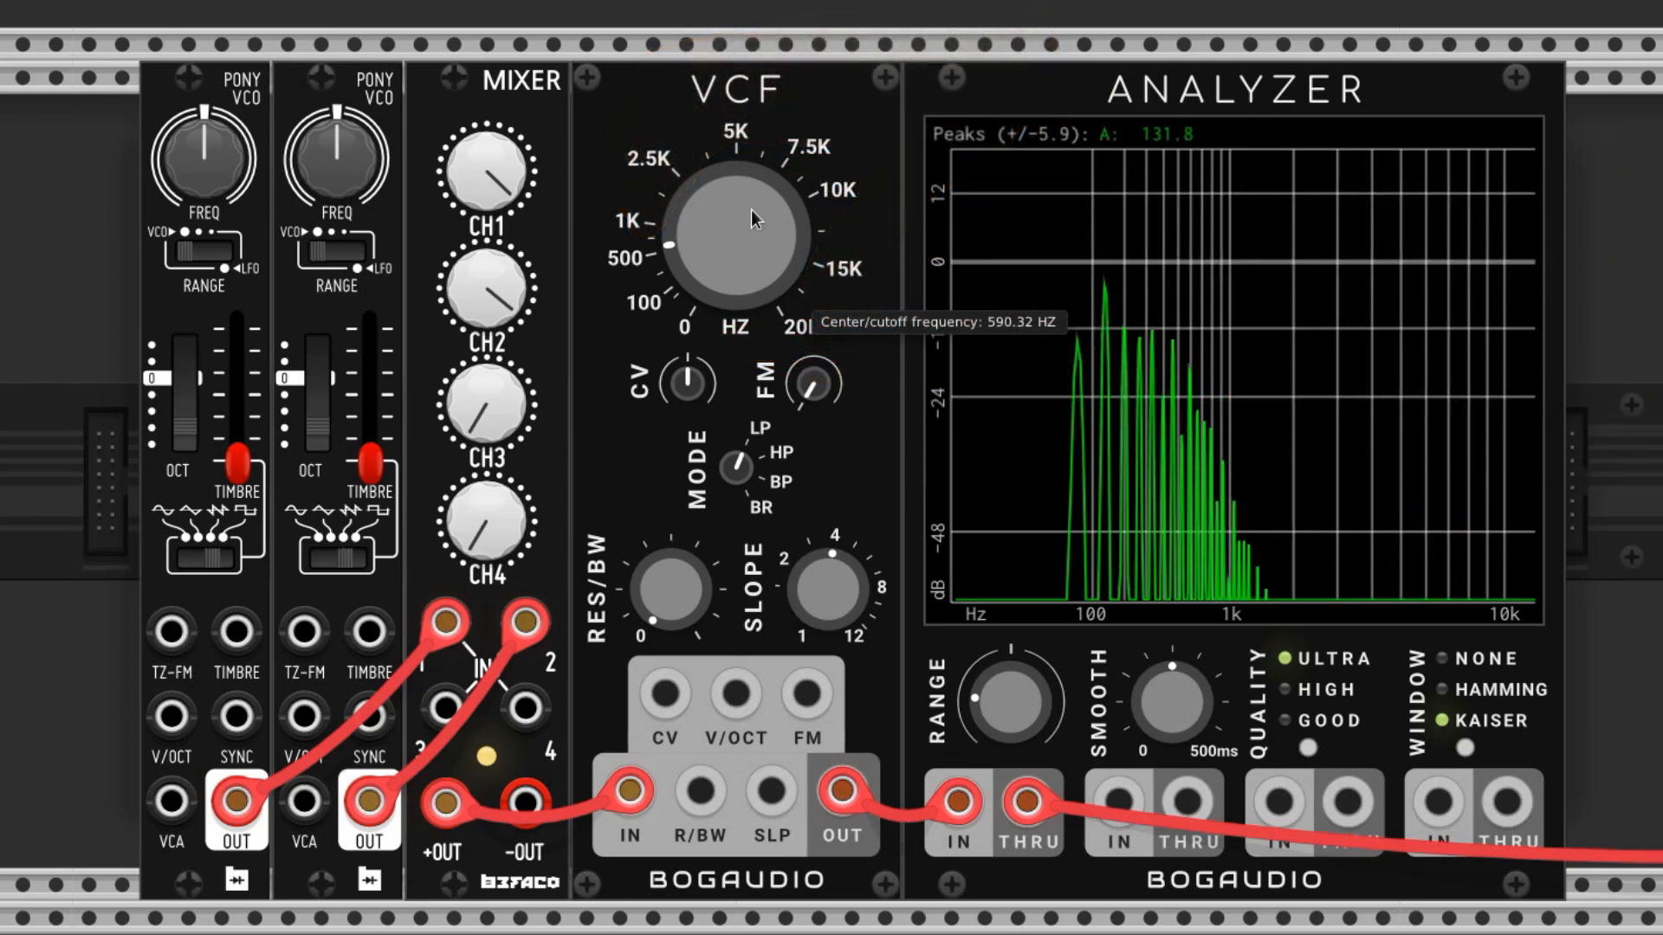
drag(1005, 694, 1003, 721)
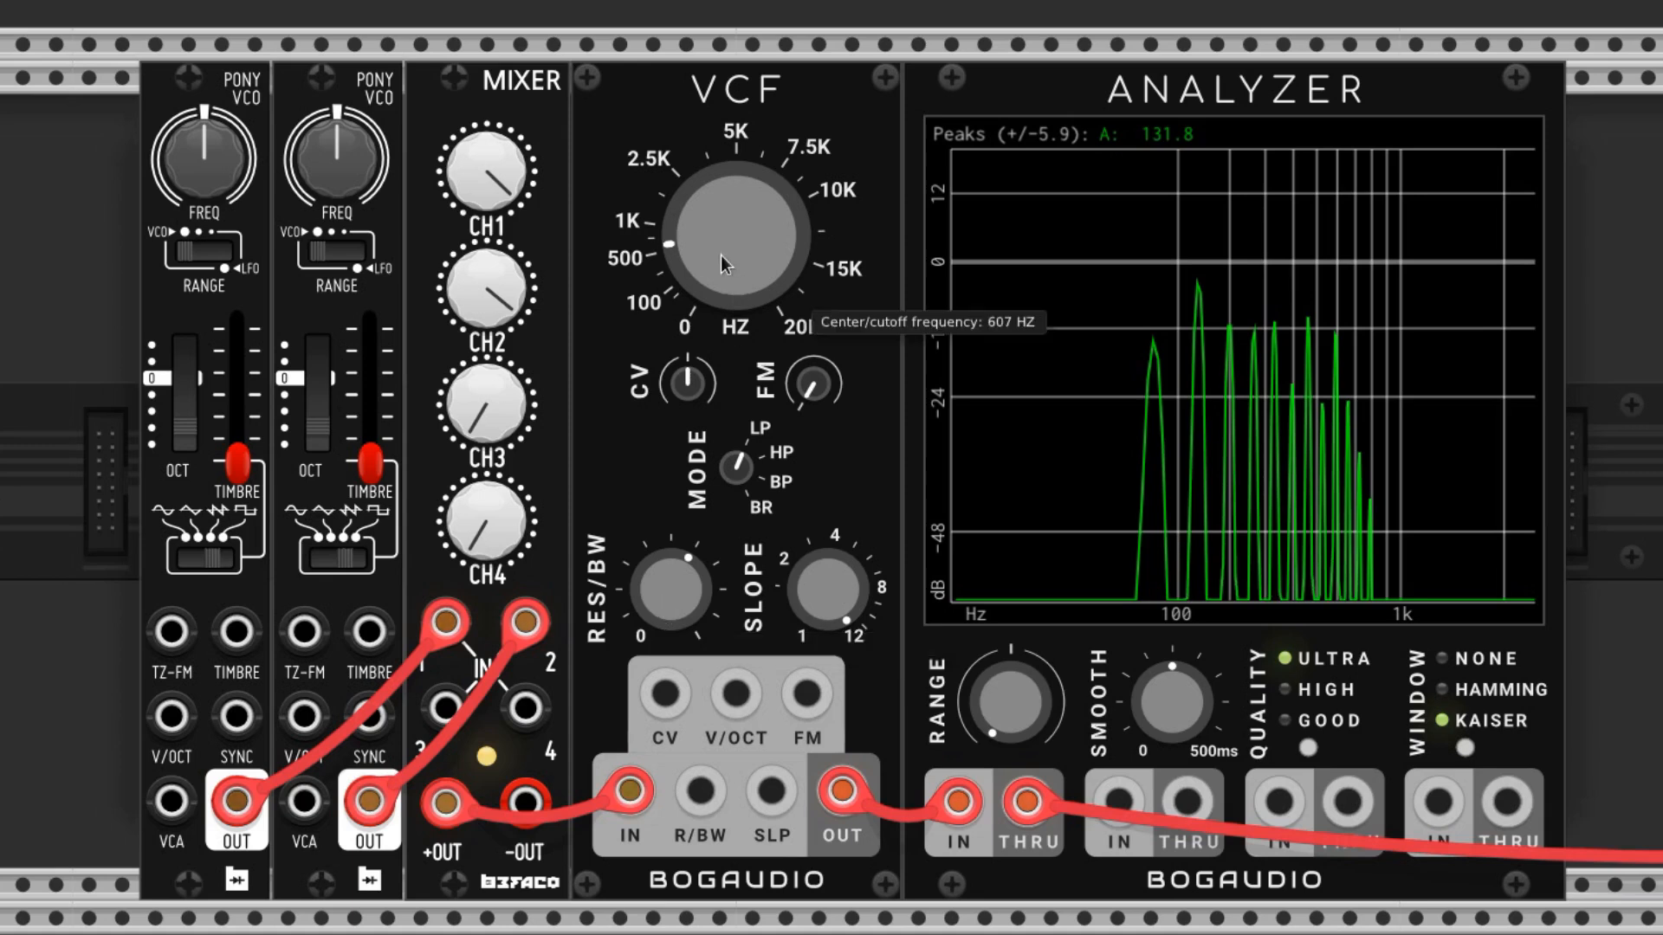
Raise the VCF resonance so the peak near 600 Hz lifts on the analyzer.
drag(731, 239, 743, 229)
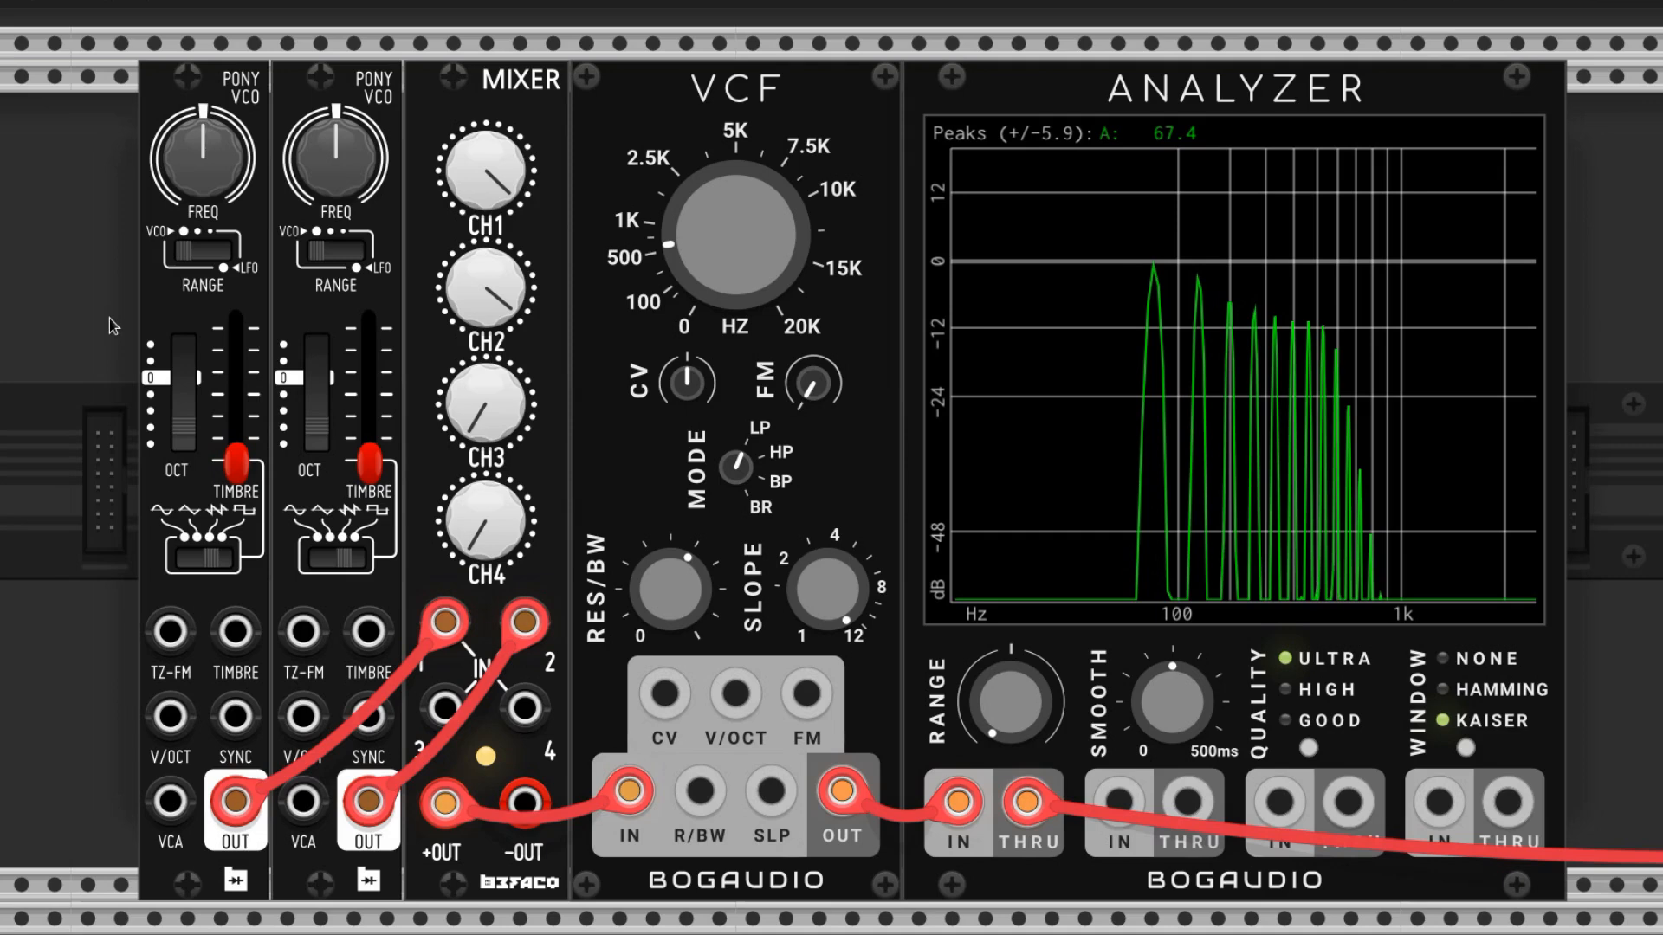
mouse_move(322, 260)
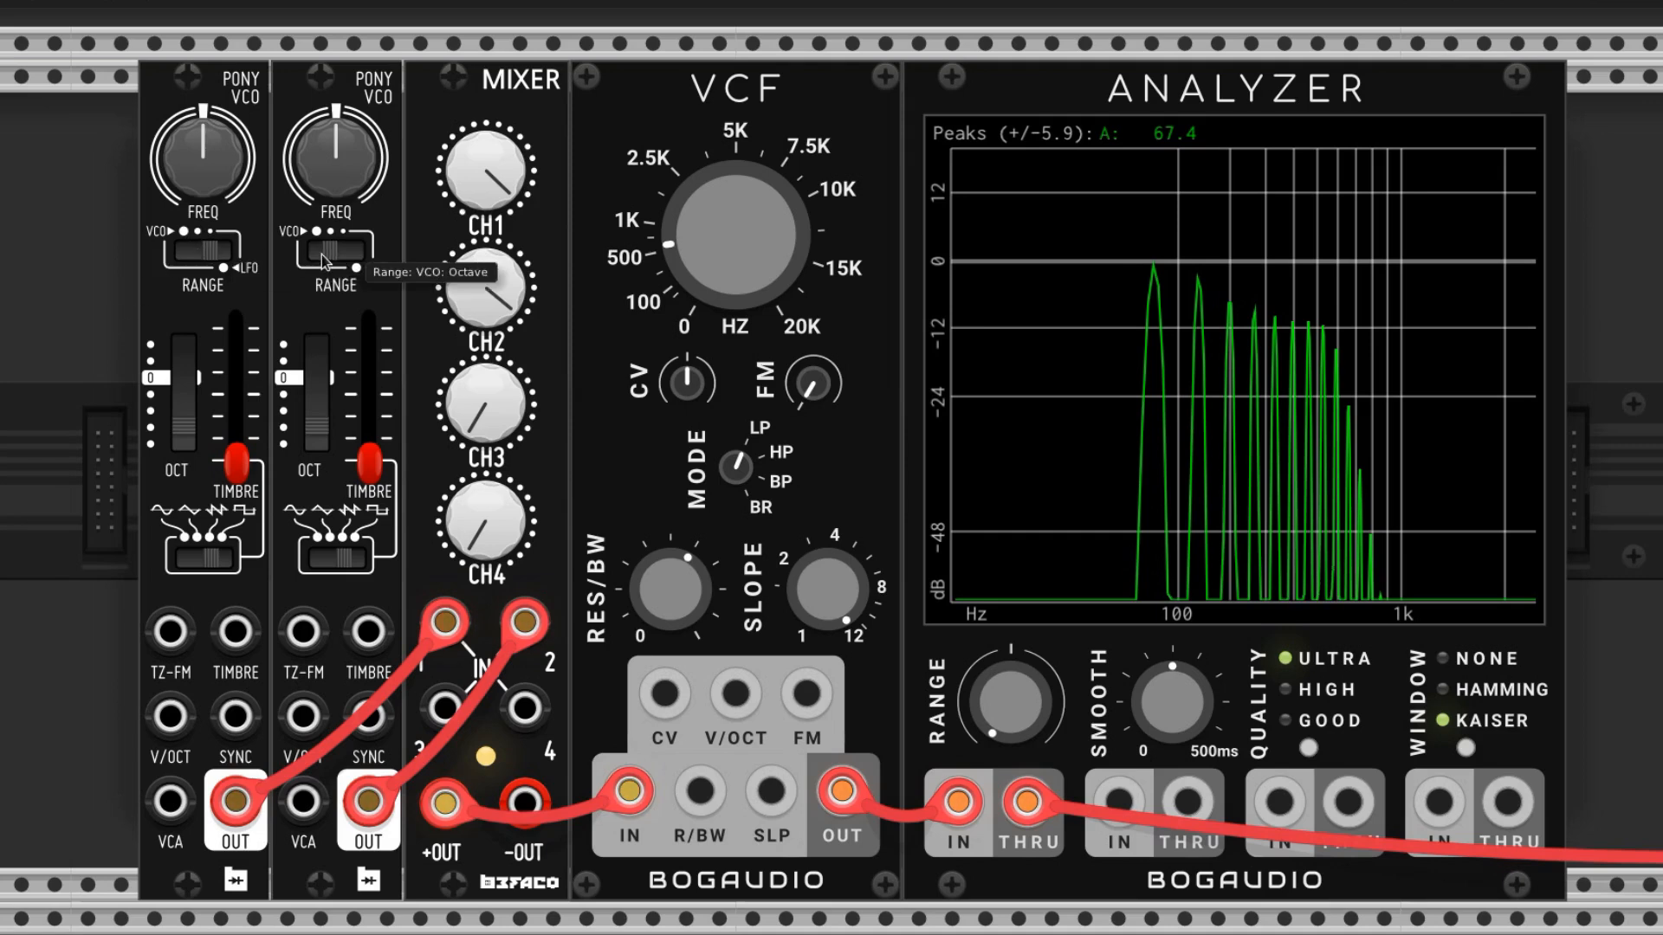
mouse_move(73, 272)
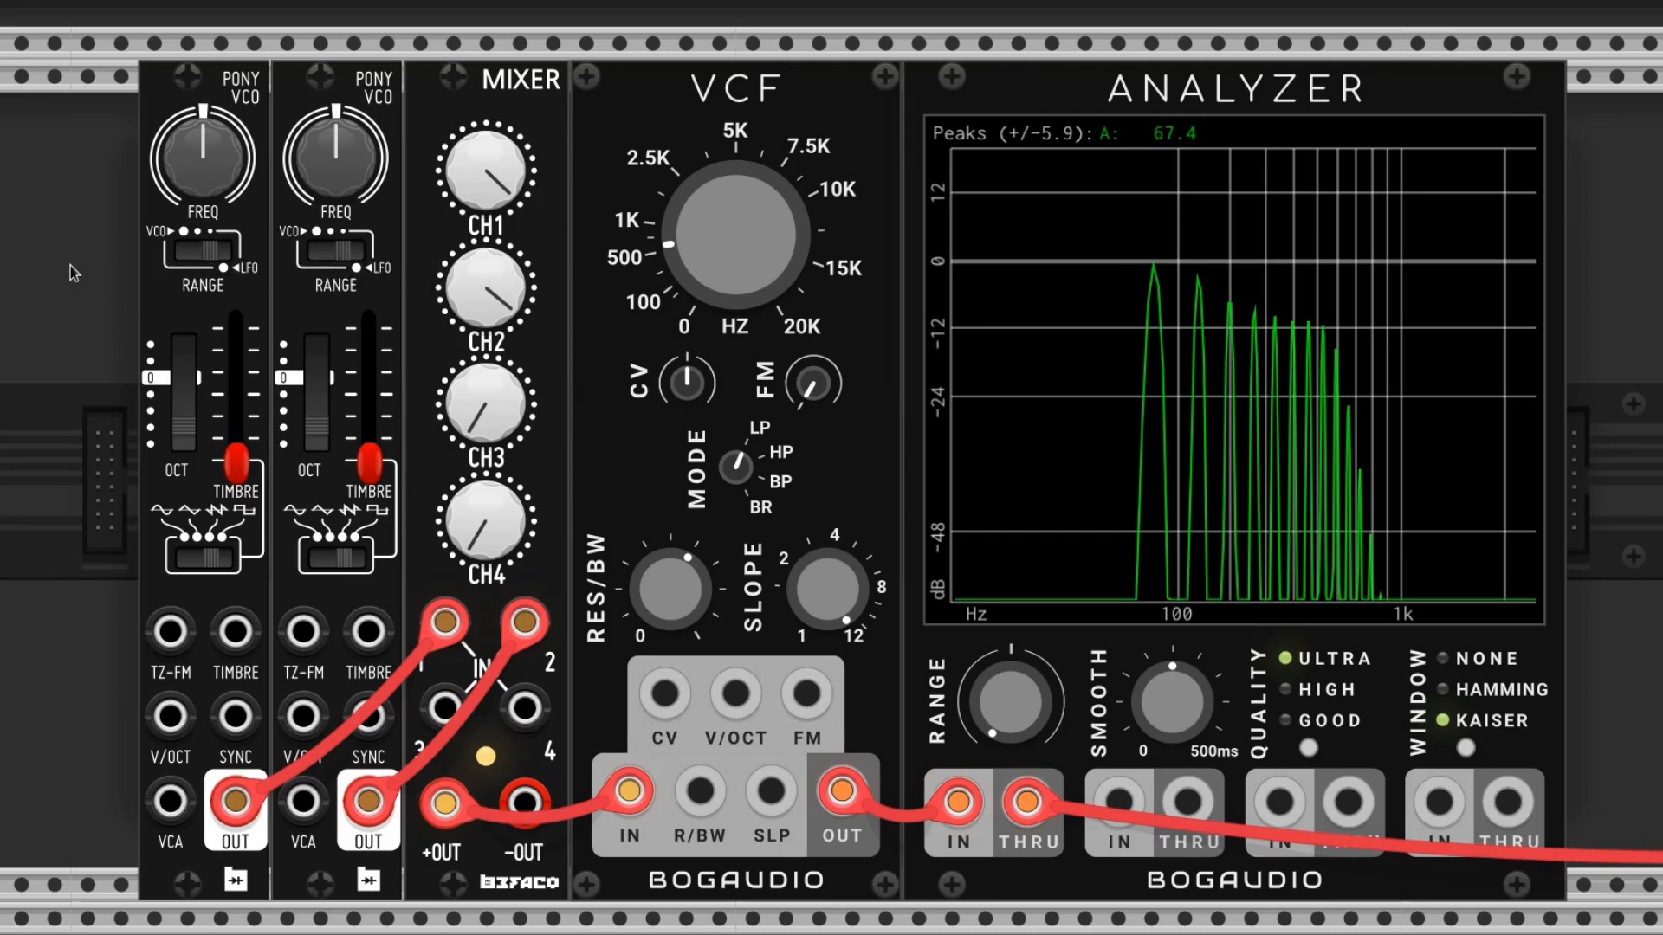
mouse_move(139, 236)
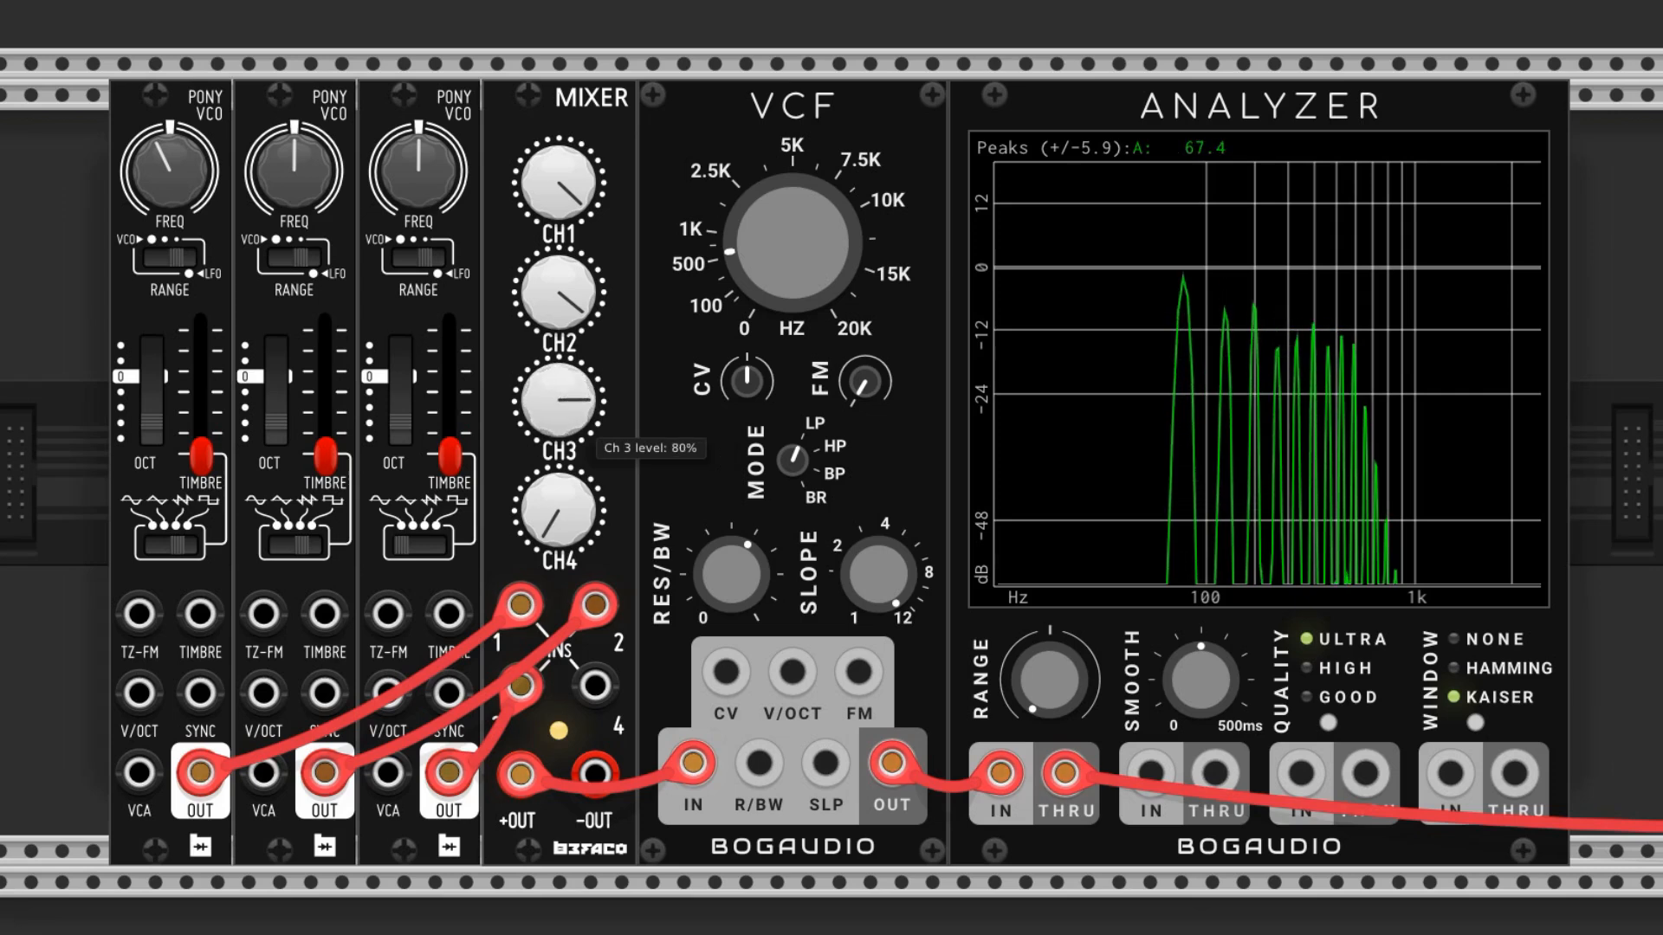
Set the mixer channel 3 level to about 80% for the third oscillator.
drag(553, 409, 556, 398)
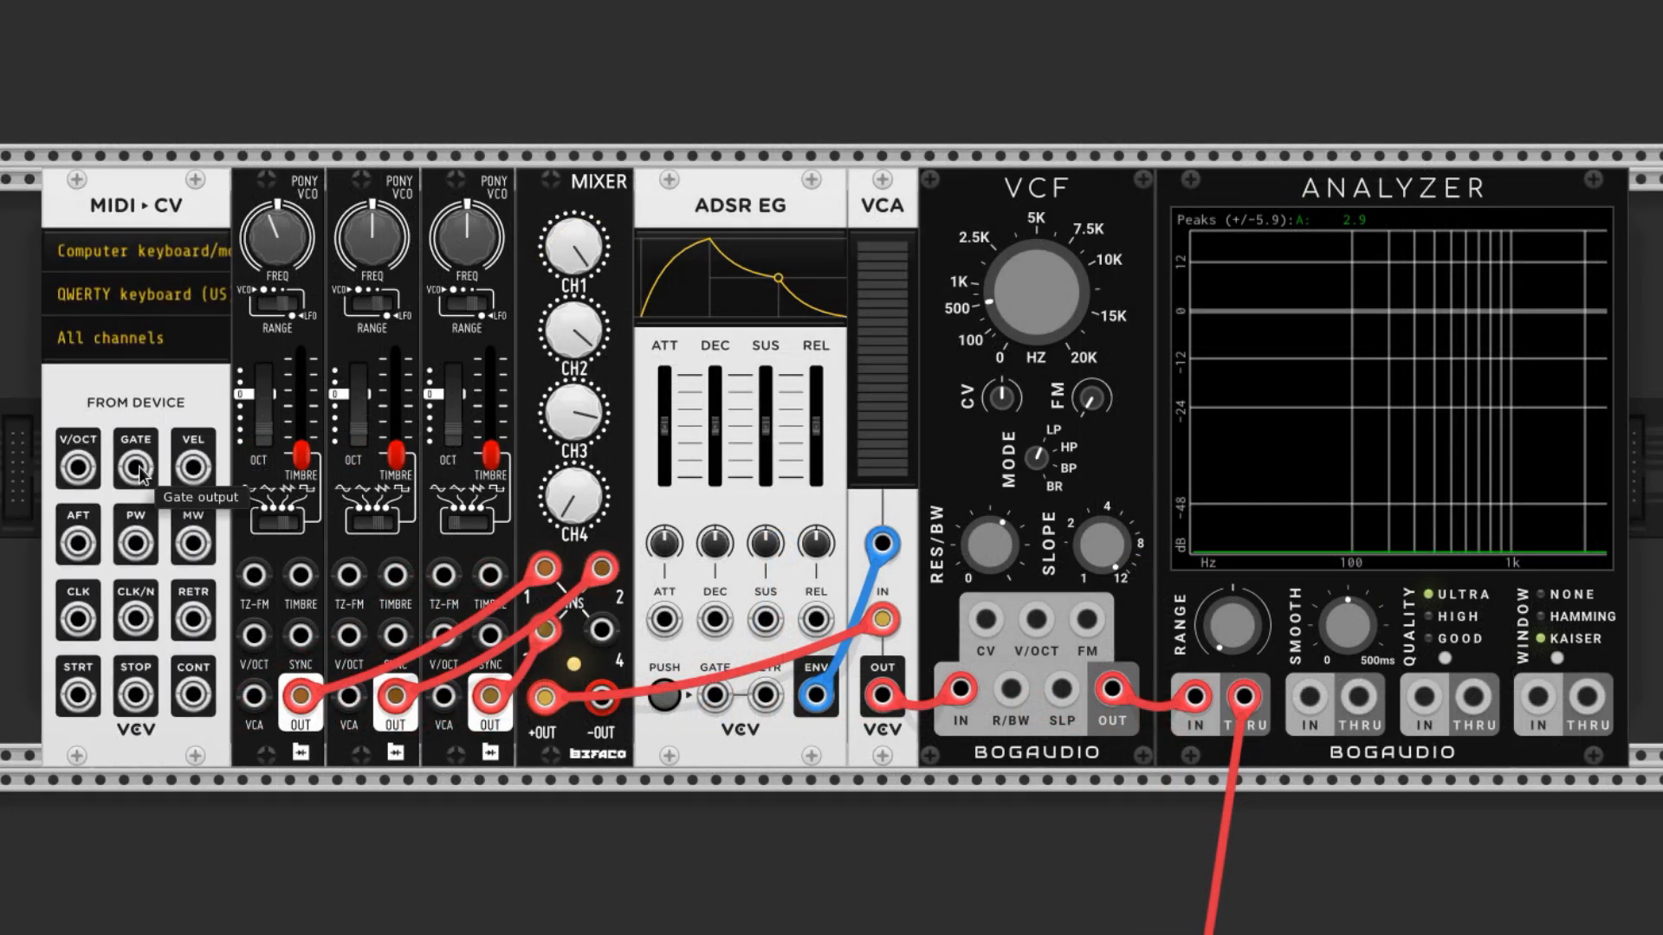
Cable the MIDI-CV GATE output into the ADSR envelope's GATE input.
drag(135, 464, 715, 696)
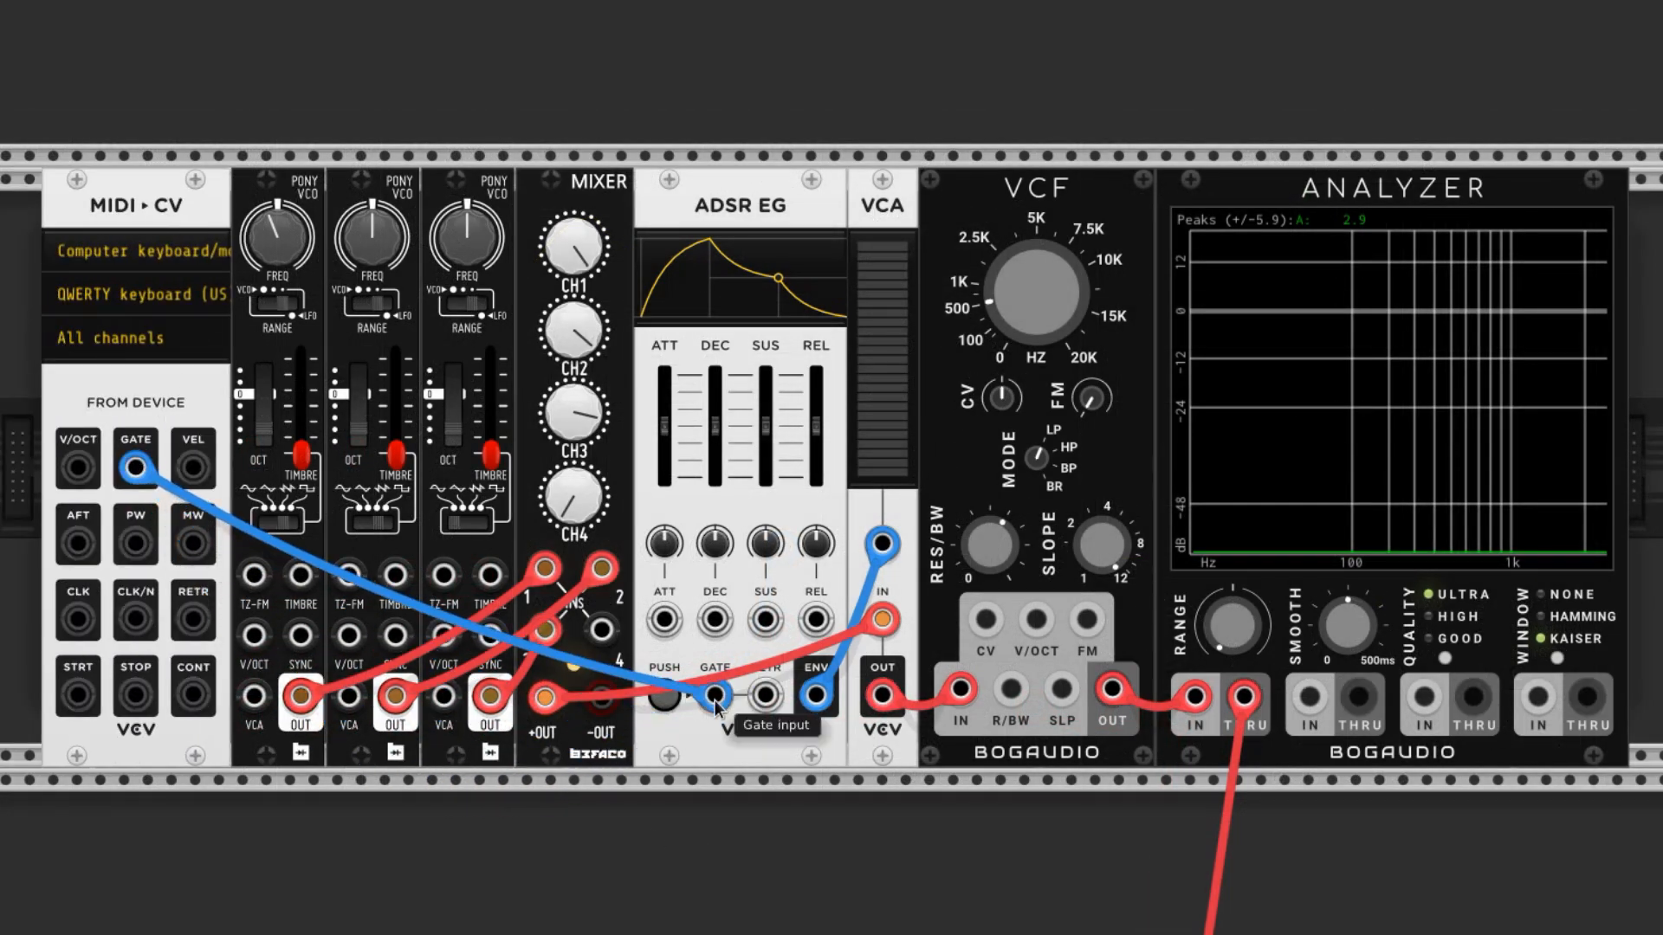